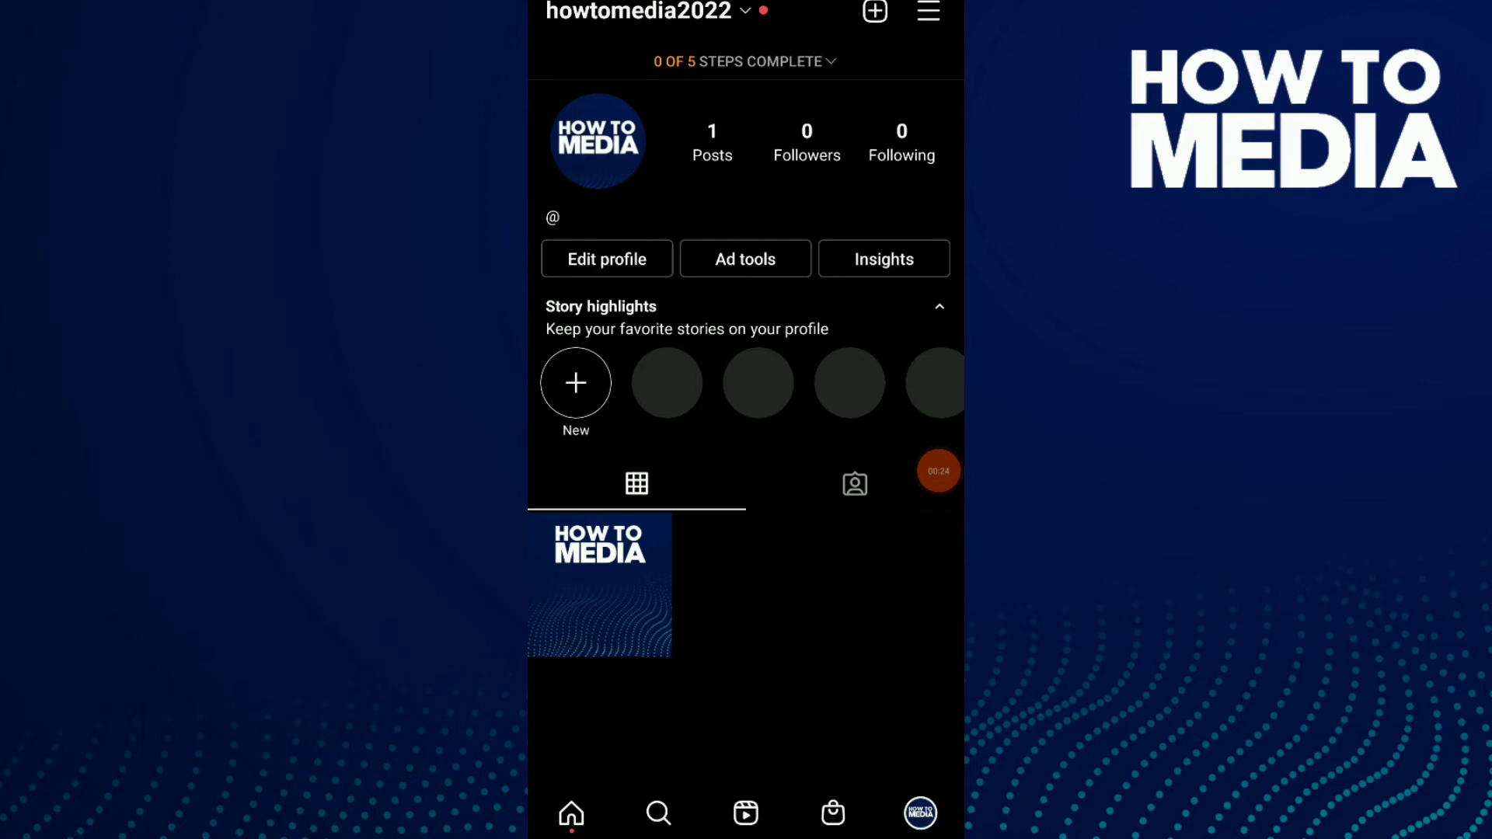
# Open the profile's options sheet listing Settings, Archive and QR code
pyautogui.click(928, 11)
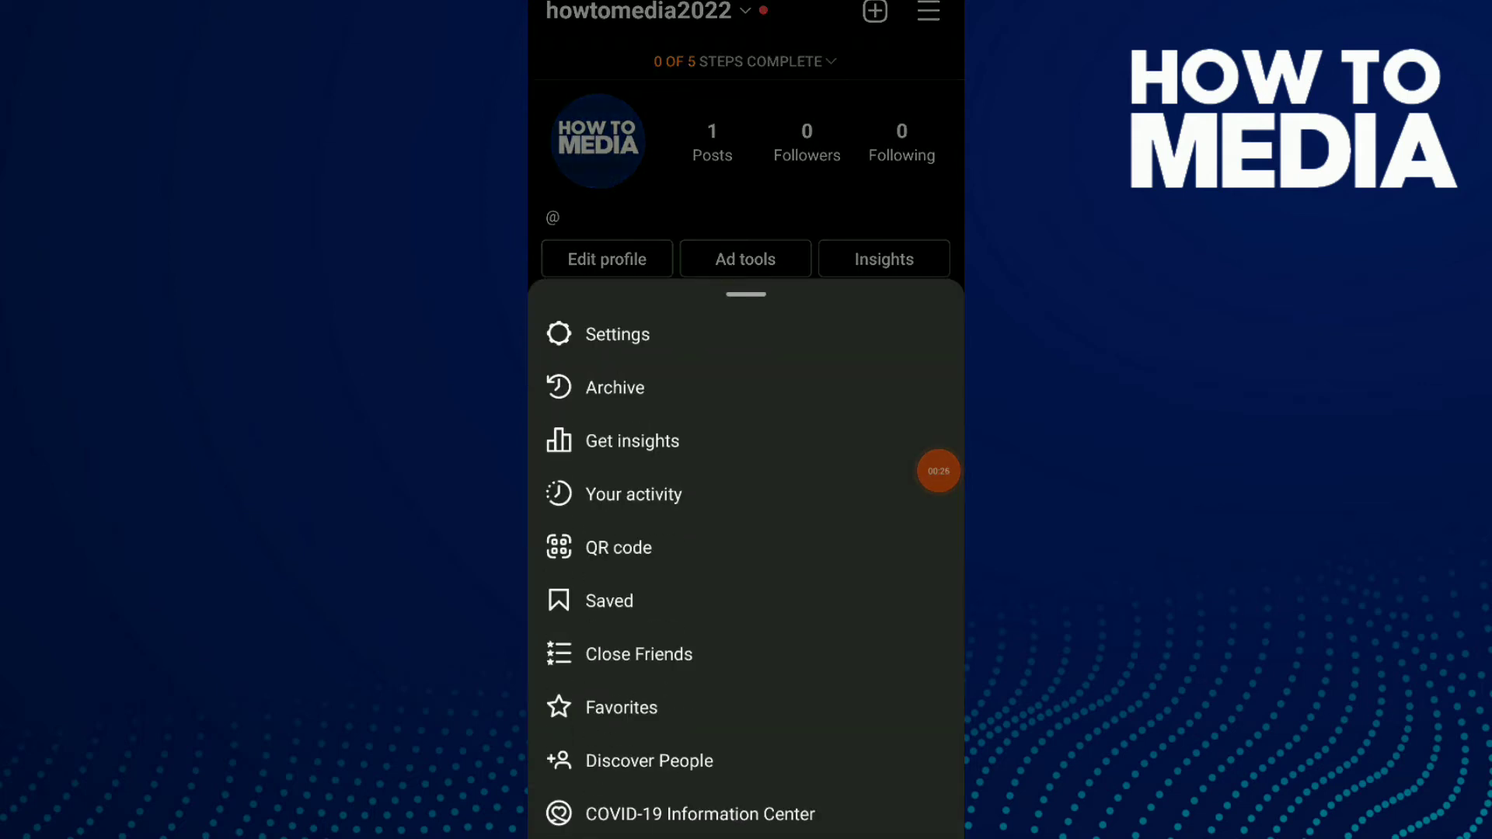
# View the howtomedia2022 QR code, try the scanner, then return to the profile
pyautogui.click(617, 547)
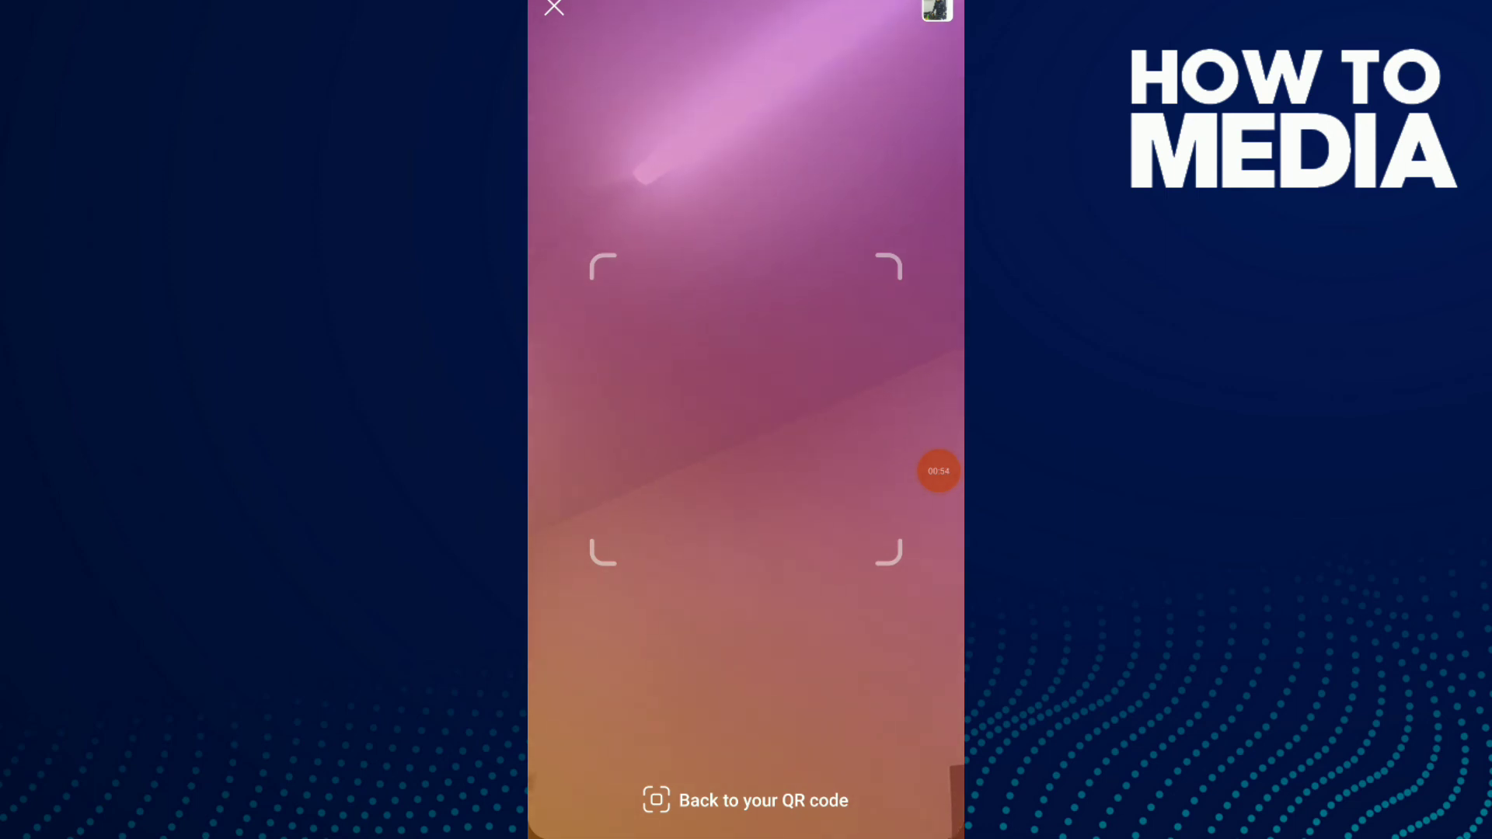
pyautogui.click(744, 799)
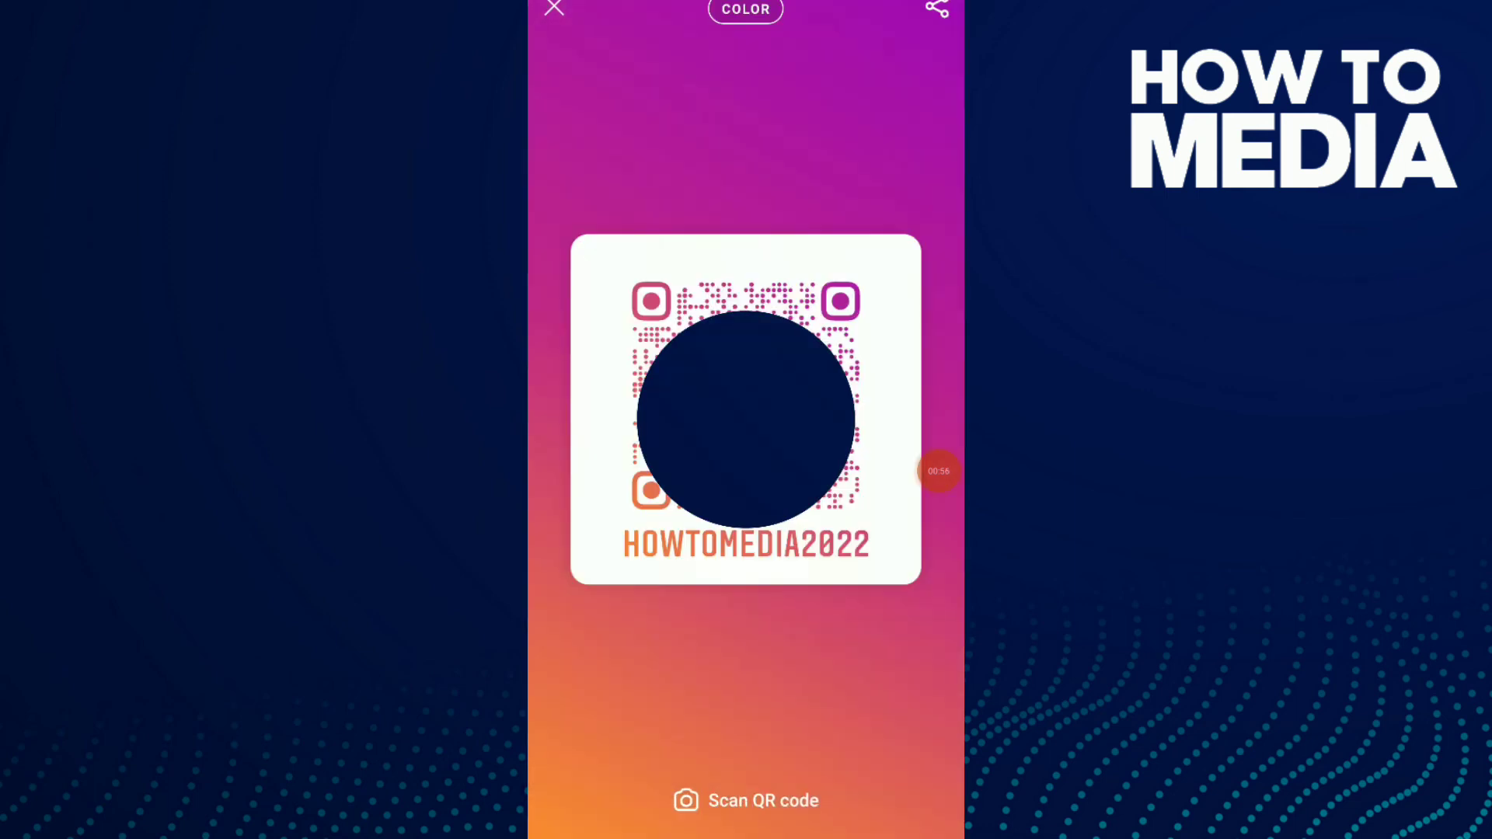
pyautogui.click(553, 9)
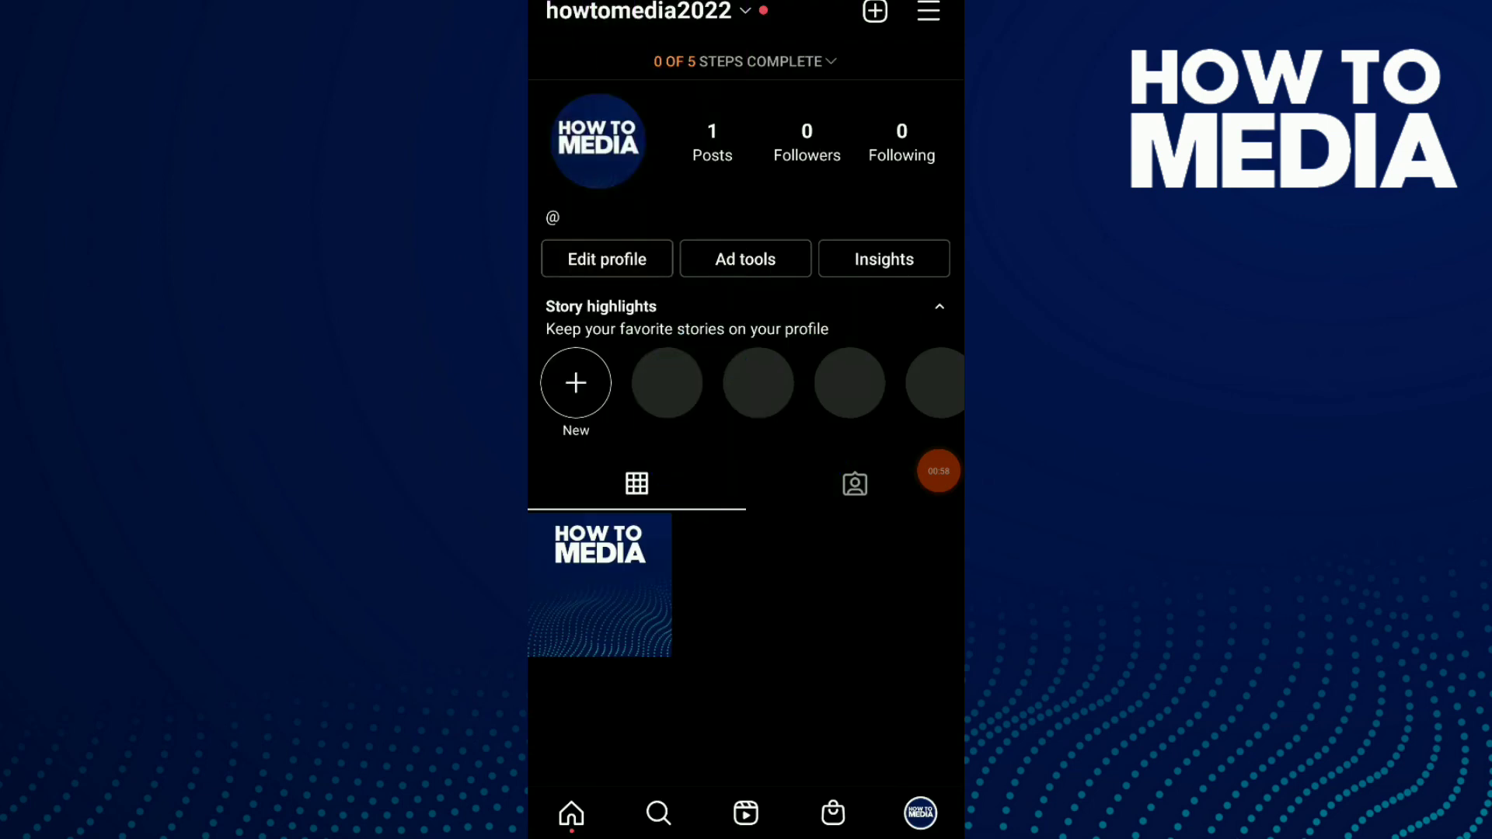